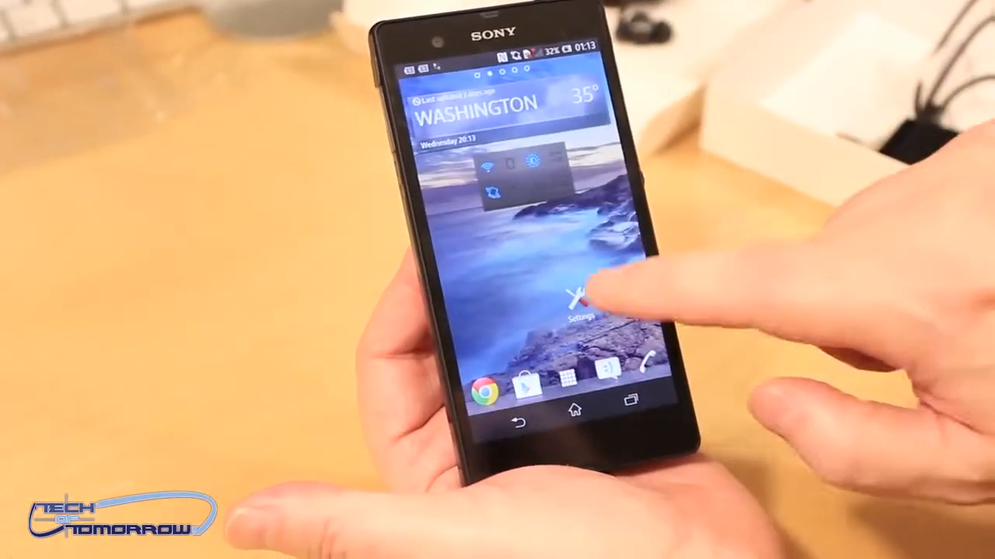
{"action": "left_click", "coordinate": [595, 299]}
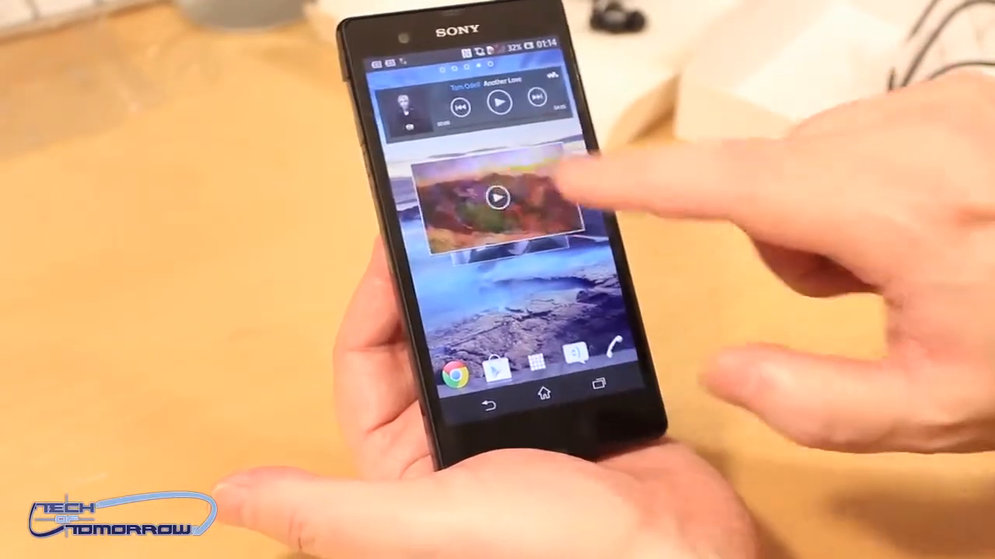
{"action": "left_click", "coordinate": [497, 198]}
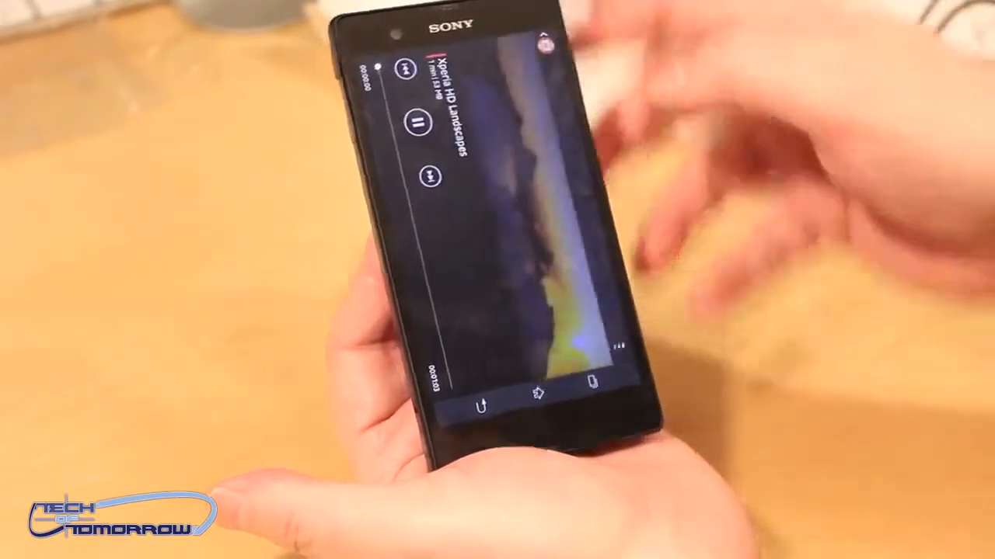